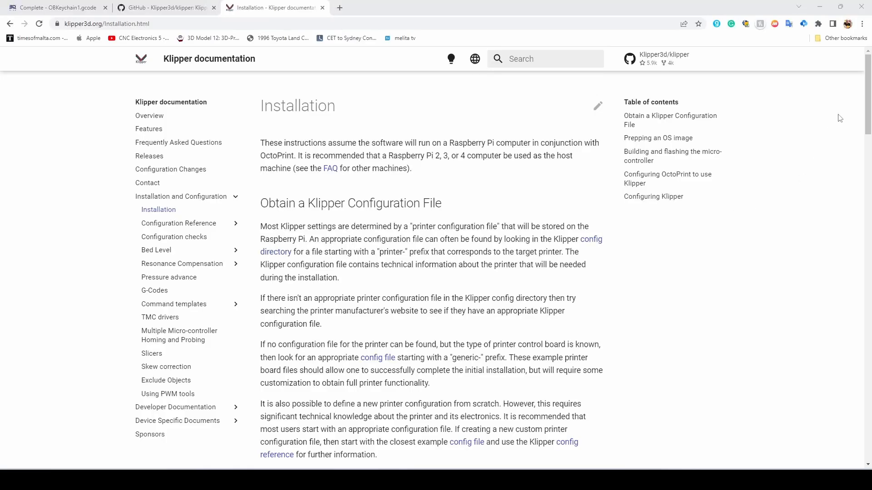
# - Home all printer axes from the Toolhead panel, then load printer.cfg for editing
pyautogui.scroll(-3)
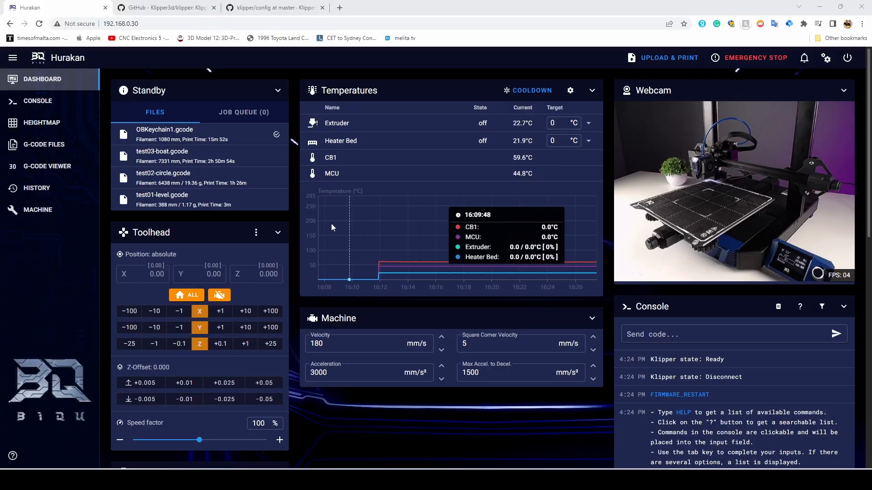
pyautogui.click(186, 295)
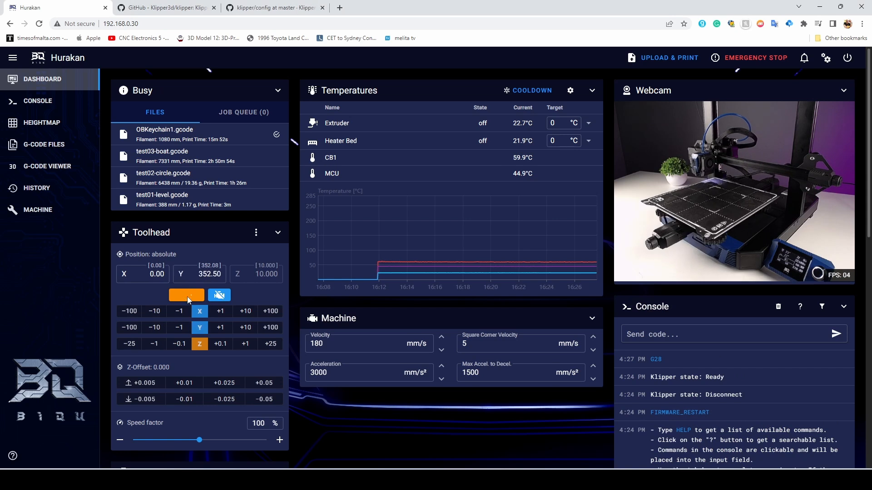
pyautogui.click(38, 209)
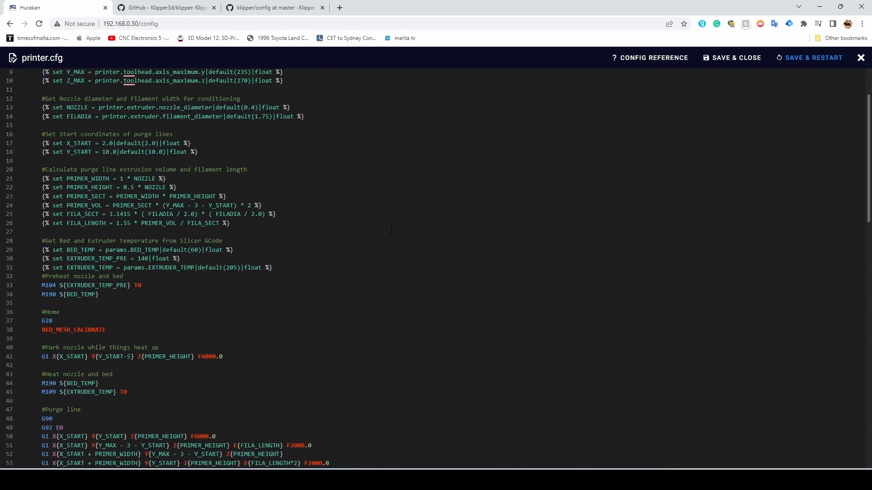
# - Scroll through printer.cfg down to the SAVE_CONFIG block and back
pyautogui.scroll(-3)
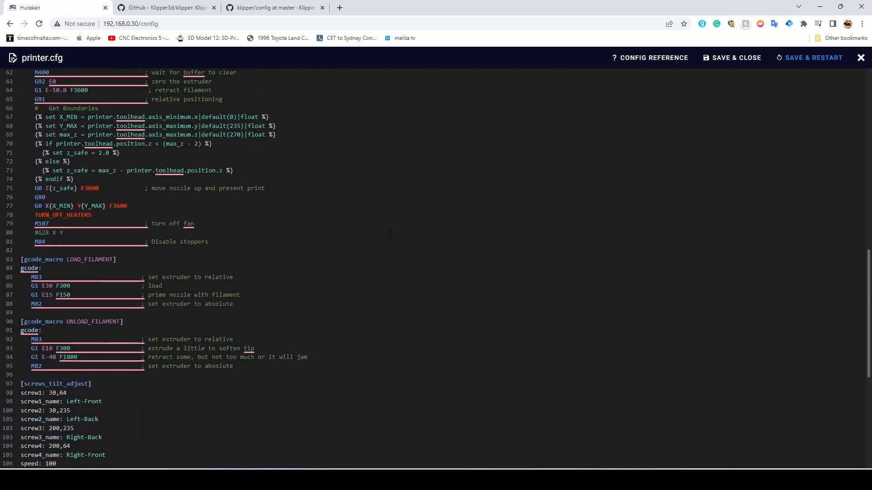
pyautogui.scroll(-3)
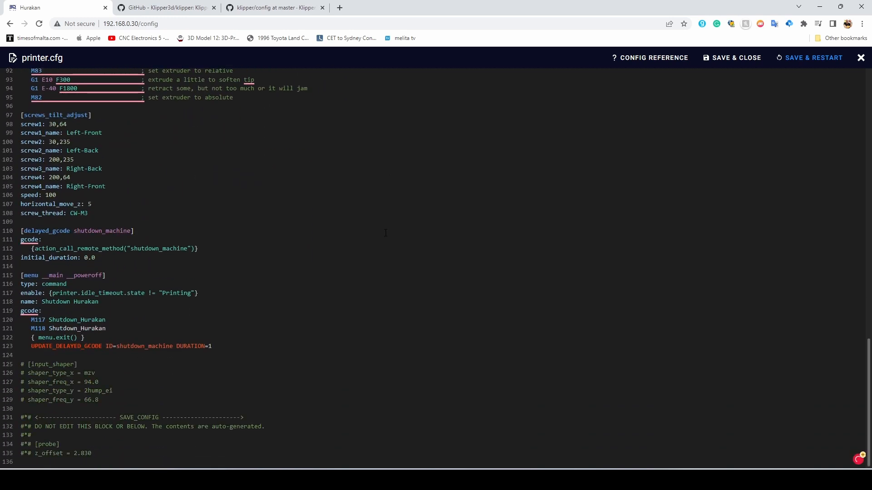
pyautogui.scroll(3)
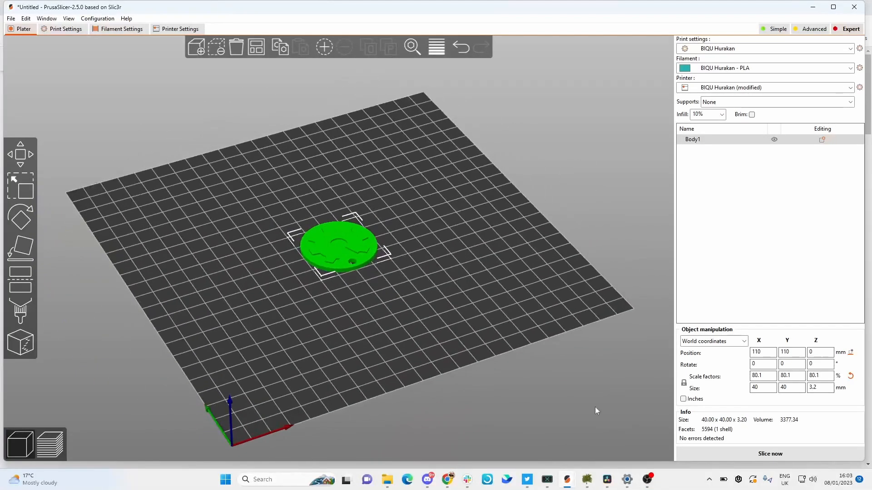
# - Slice the 40 mm keychain disc and add an M600 colour change near 2.7 mm on the layer slider
pyautogui.click(769, 454)
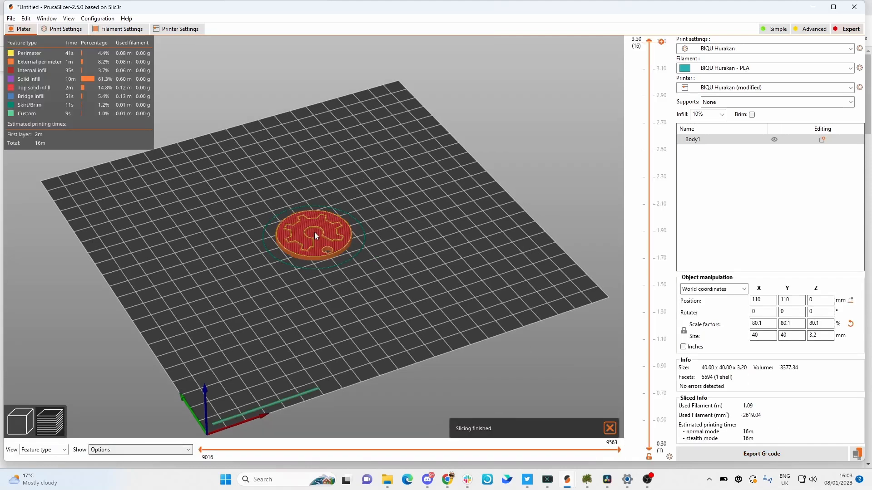
pyautogui.scroll(3)
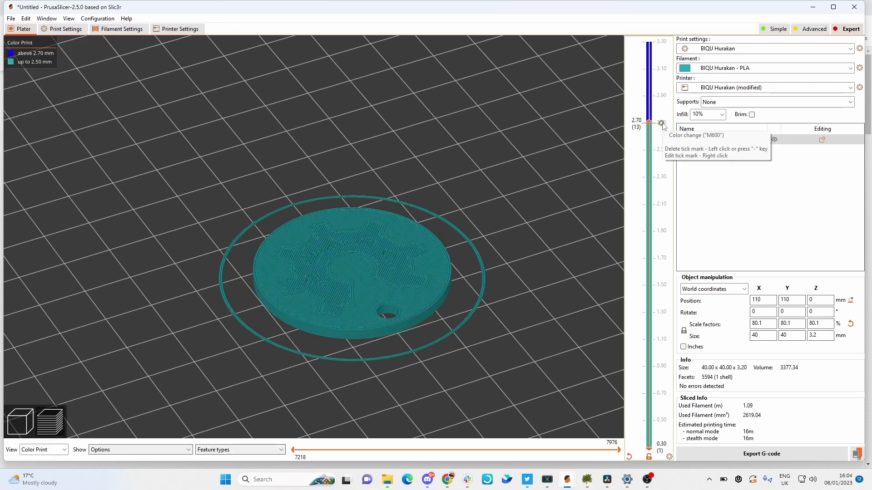
pyautogui.click(661, 123)
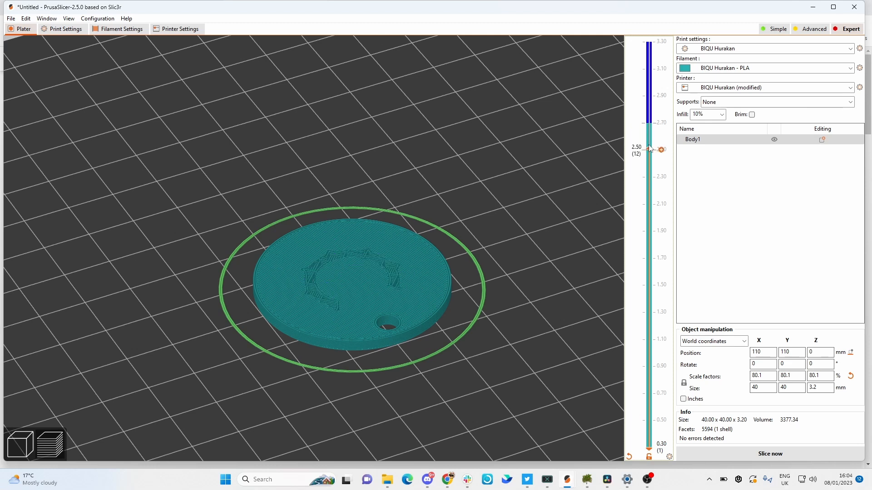